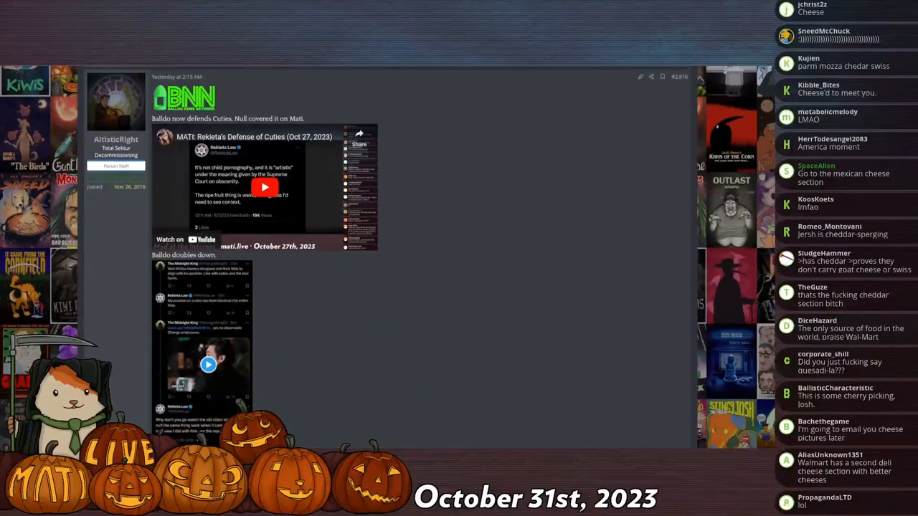
Scroll the forum thread down to the post with the tweet-thread screenshot and view it full-size.
scroll("down", 3)
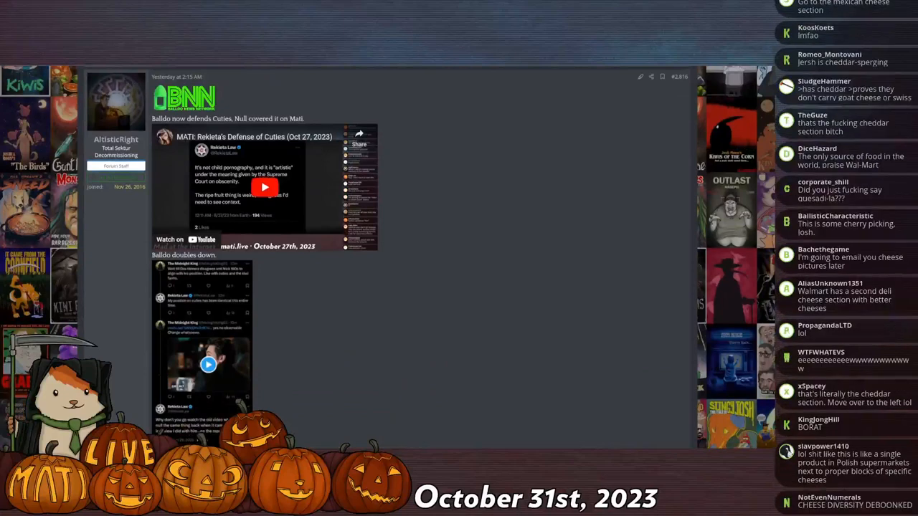
scroll("down", 3)
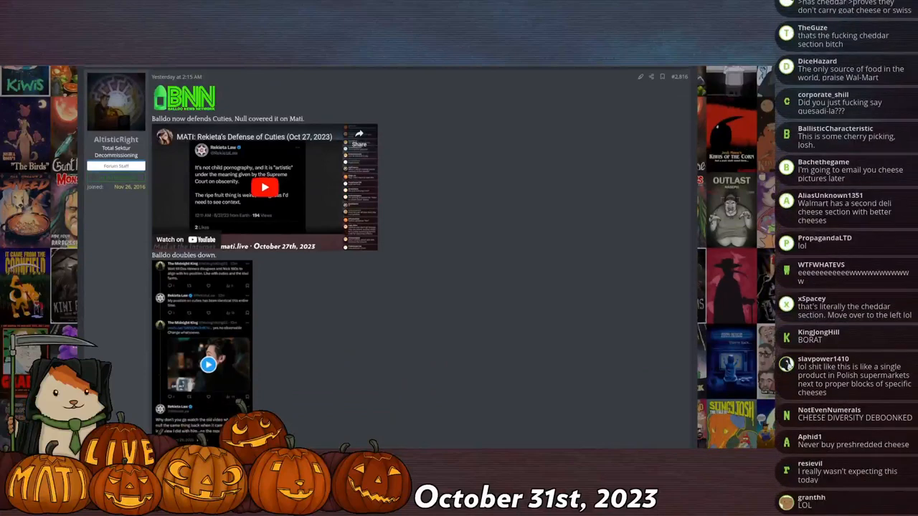
scroll("down", 3)
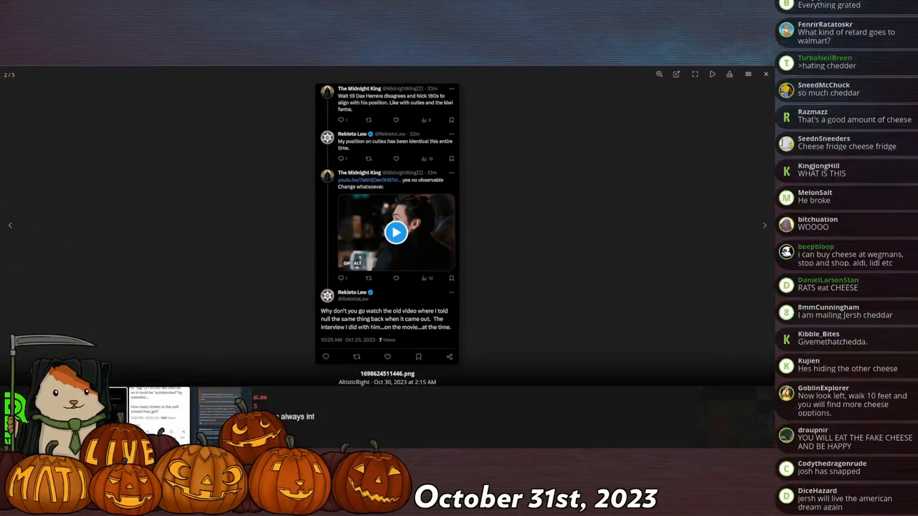
Return to the forum post and scroll to its embedded Rekieta video as it starts playing.
scroll("down", 3)
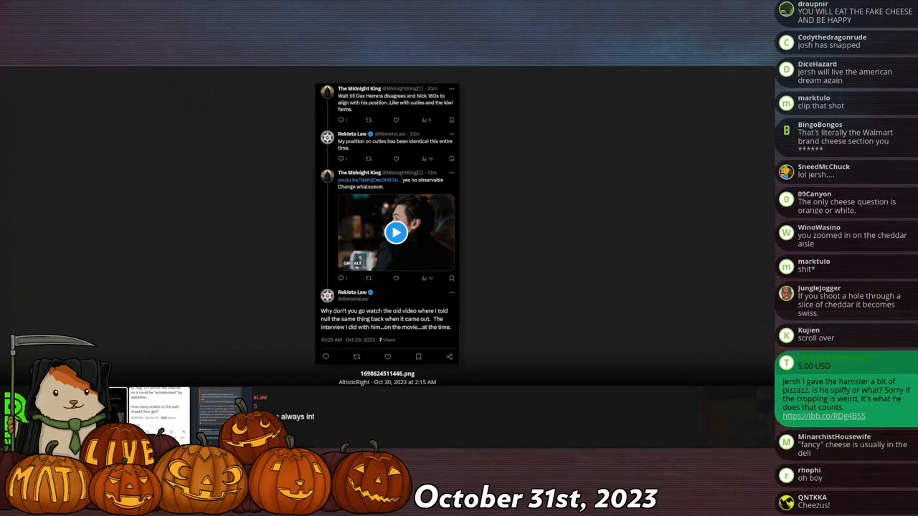
scroll("down", 3)
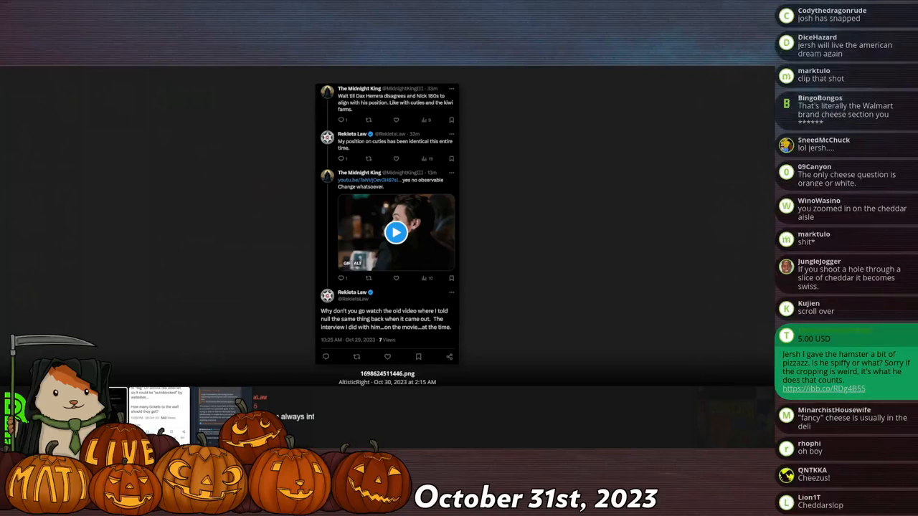
scroll("down", 3)
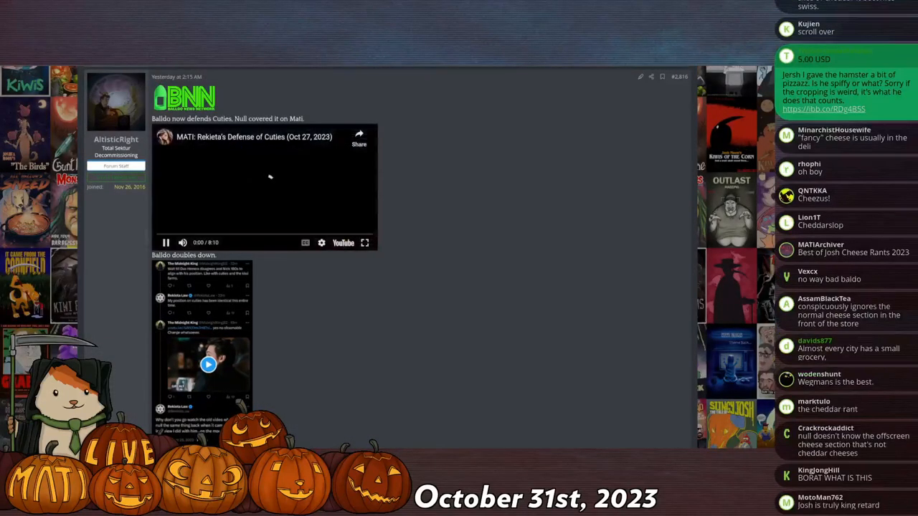
Make the embedded Rekieta's Defense of Cuties video fill the screen.
left_click(365, 242)
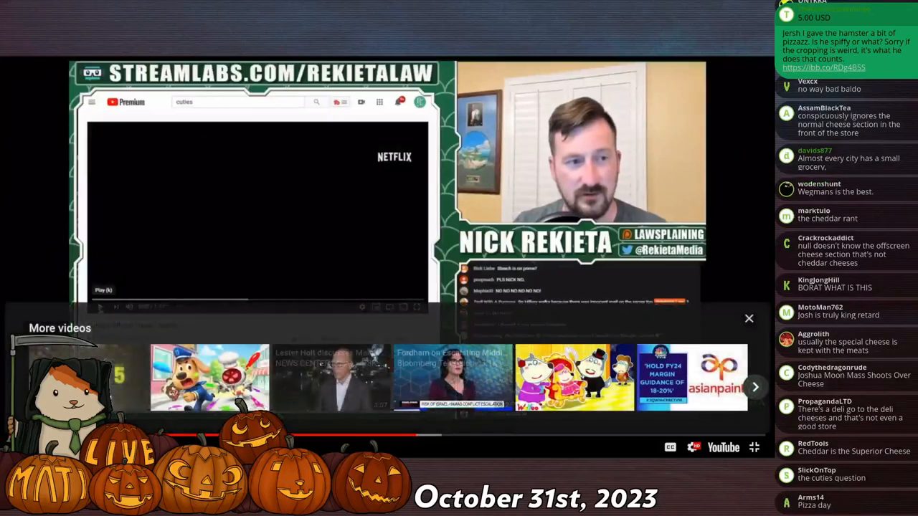
Resume the Rekieta clip, watch it, and pause it around 4:28.
left_click(749, 319)
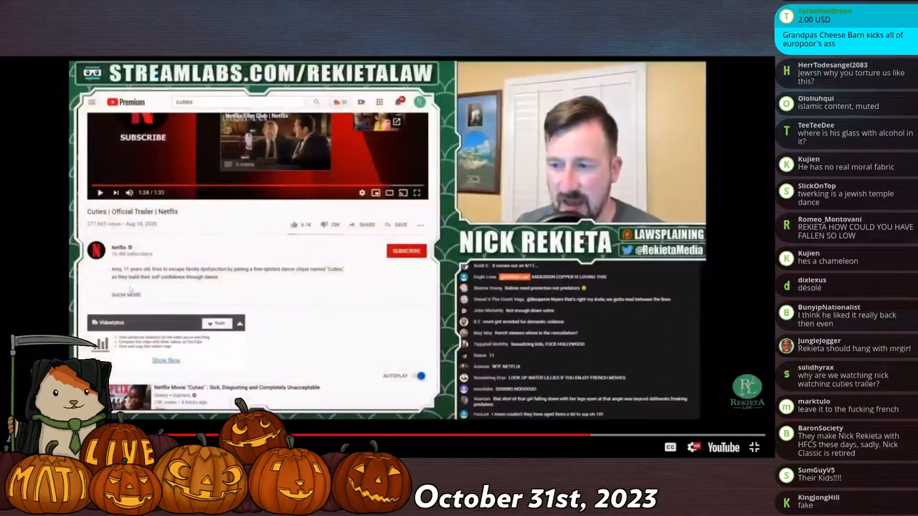
left_click(126, 294)
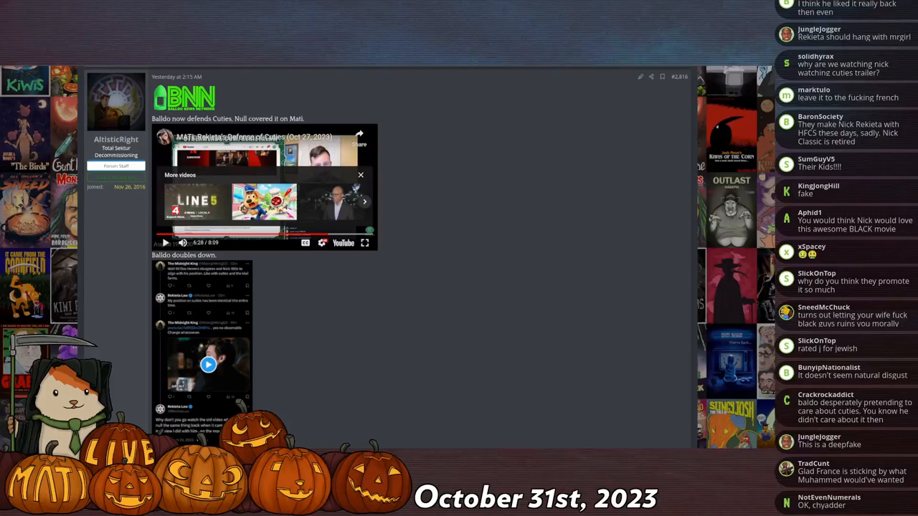
Scroll the forum post while the 'Always duplicitous' vs 'Brainholes have changed him' poll runs.
scroll("down", 3)
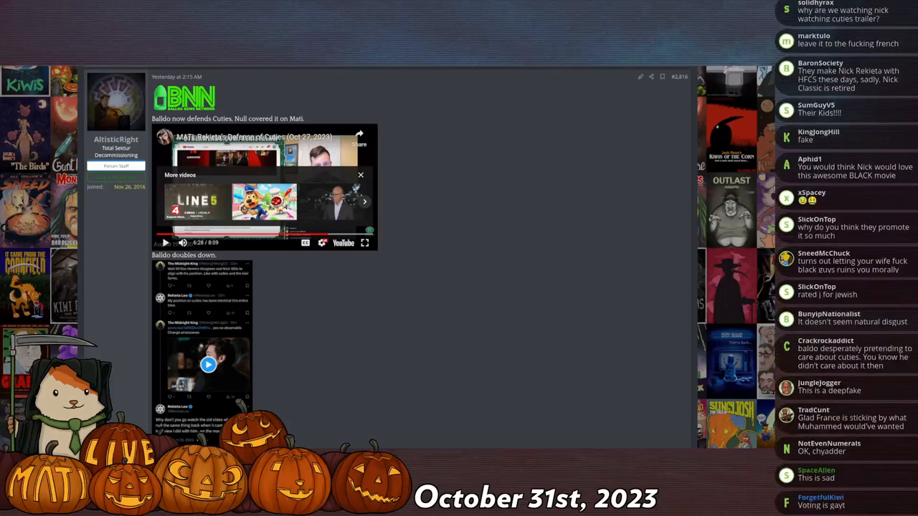
scroll("down", 3)
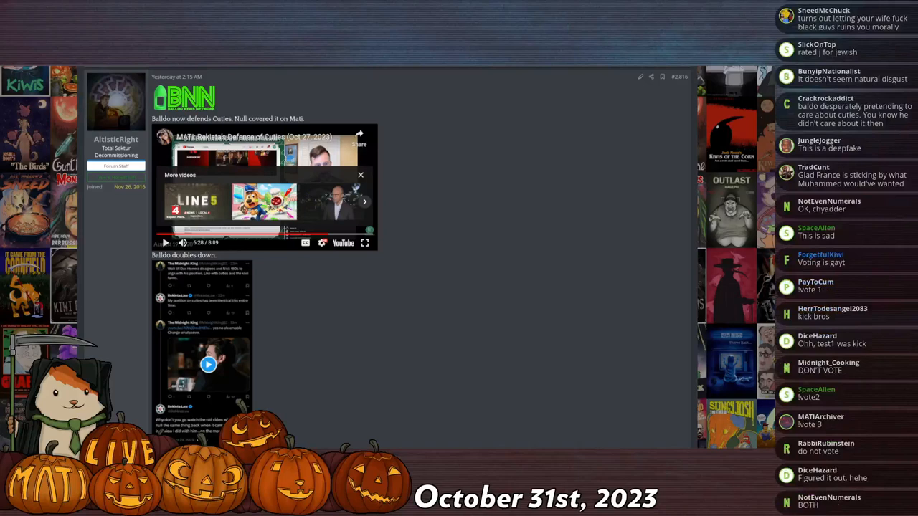
scroll("up", 3)
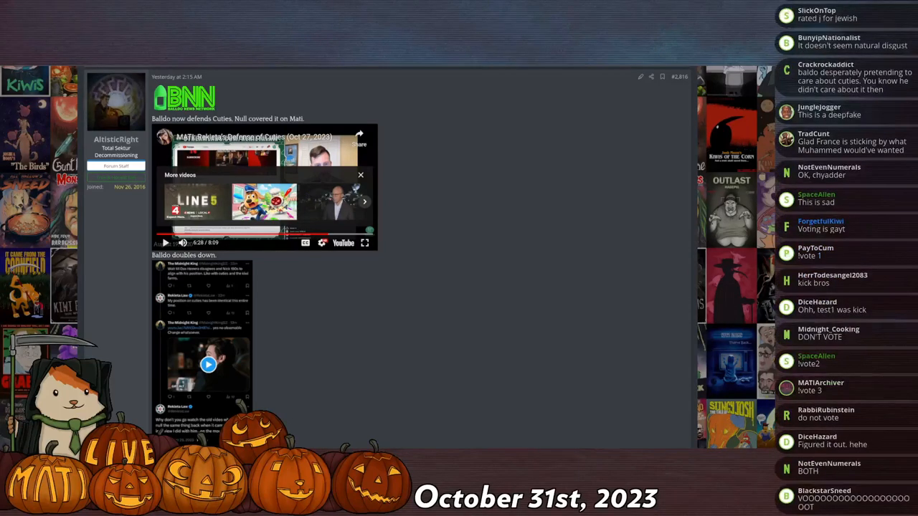
scroll("down", 3)
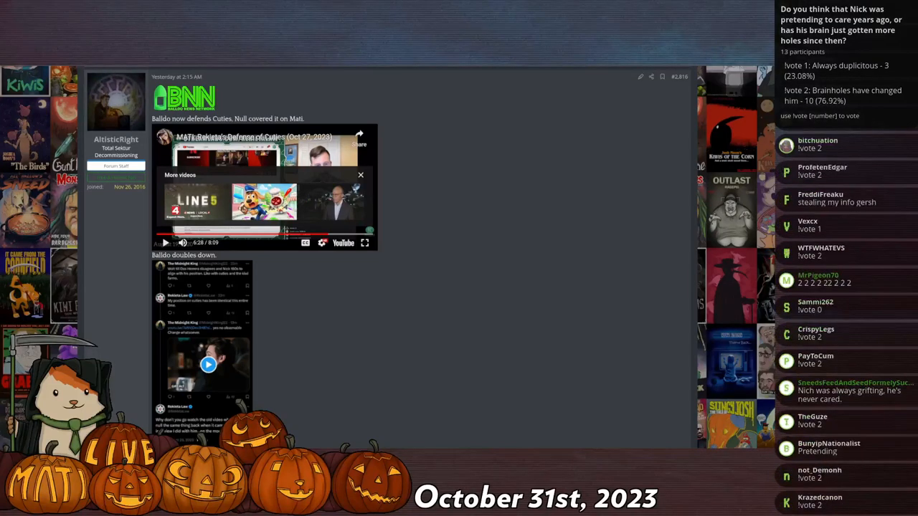
Scroll further down the forum thread reviewing replies while the chat poll continues.
scroll("down", 3)
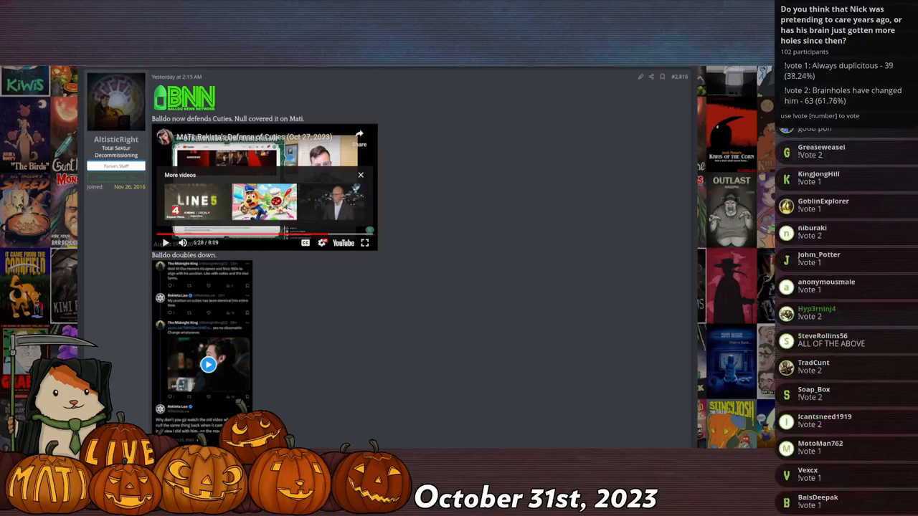
scroll("down", 3)
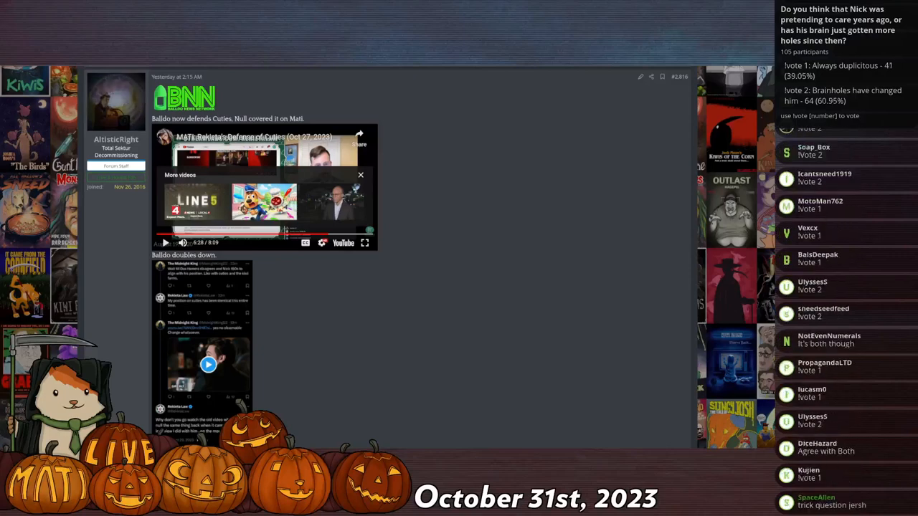
scroll("down", 3)
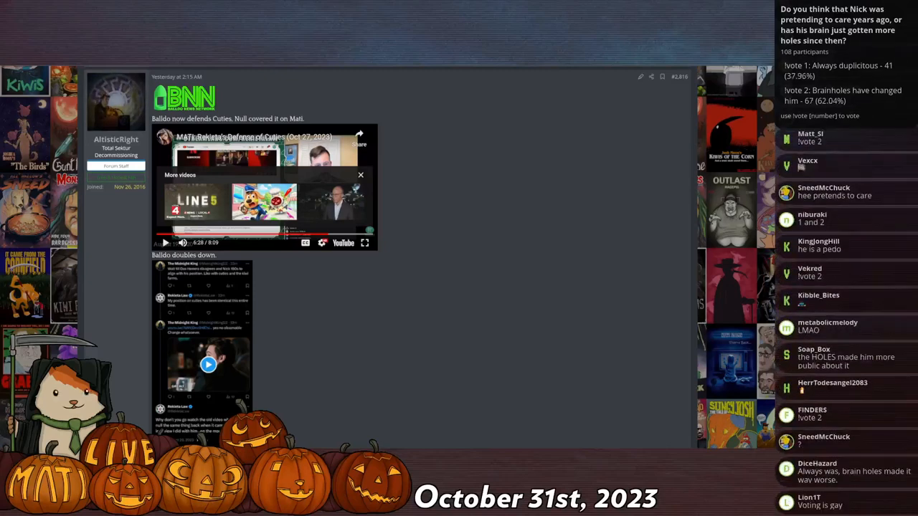
scroll("down", 3)
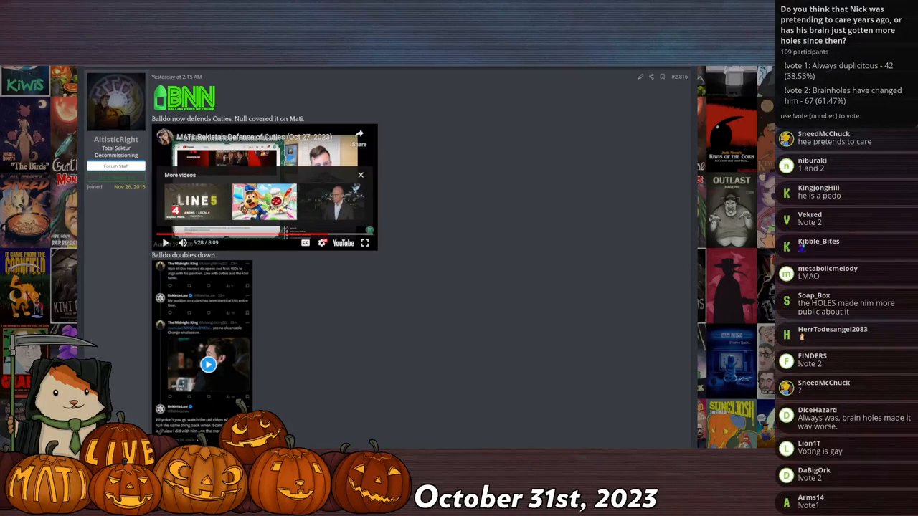
scroll("down", 3)
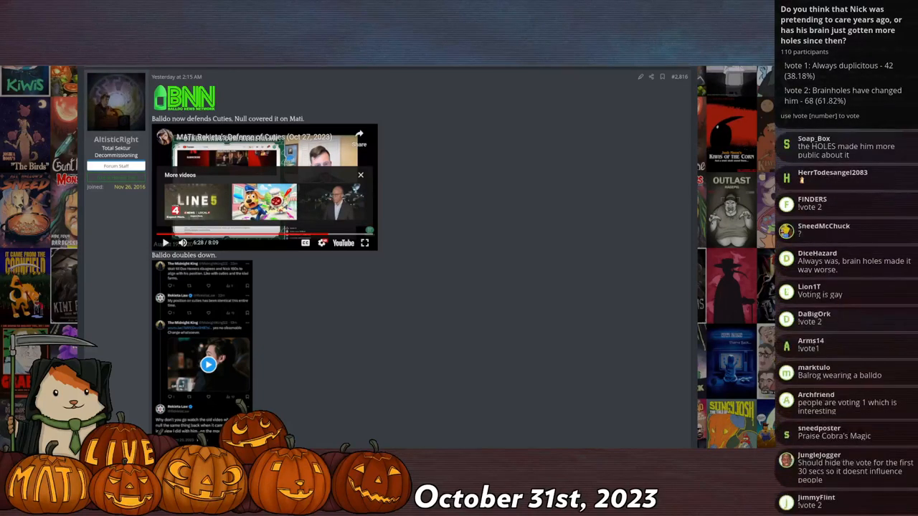
scroll("down", 3)
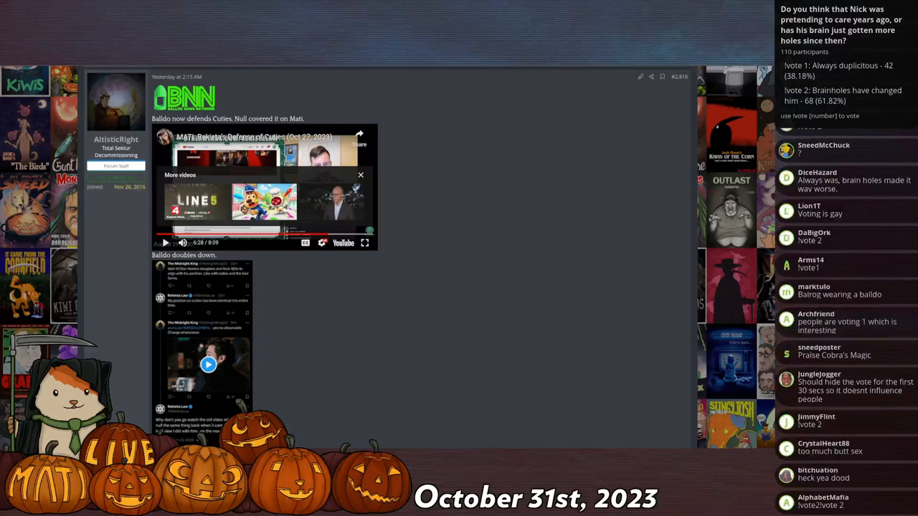
scroll("down", 3)
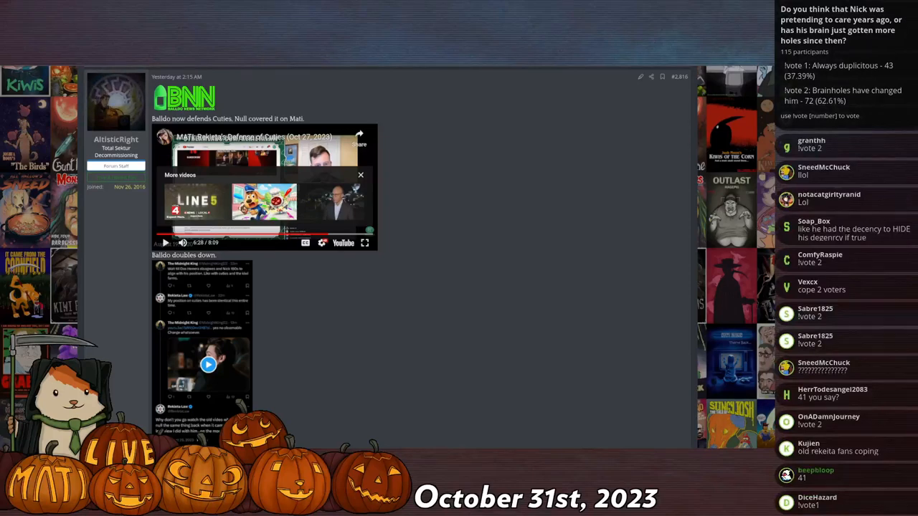
scroll("down", 3)
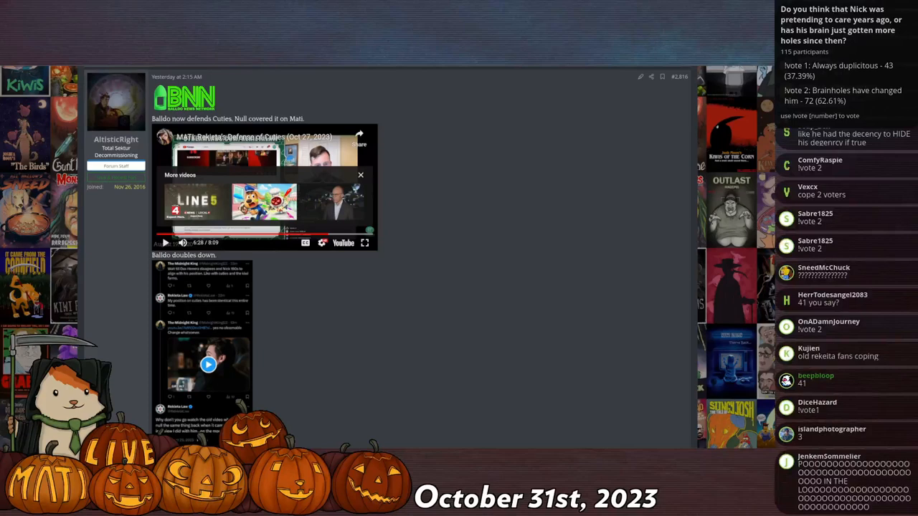
scroll("down", 3)
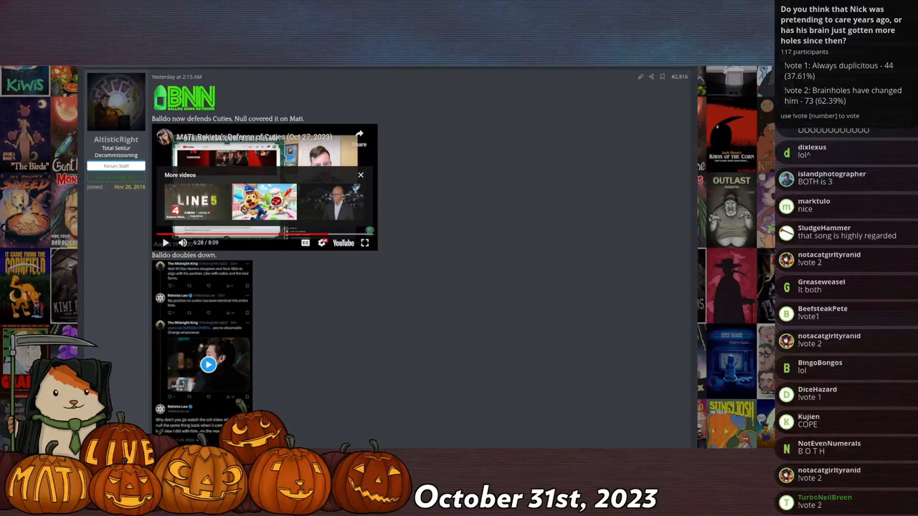
Finish reading the remaining posts before the Mad at the Internet title card comes up.
scroll("down", 3)
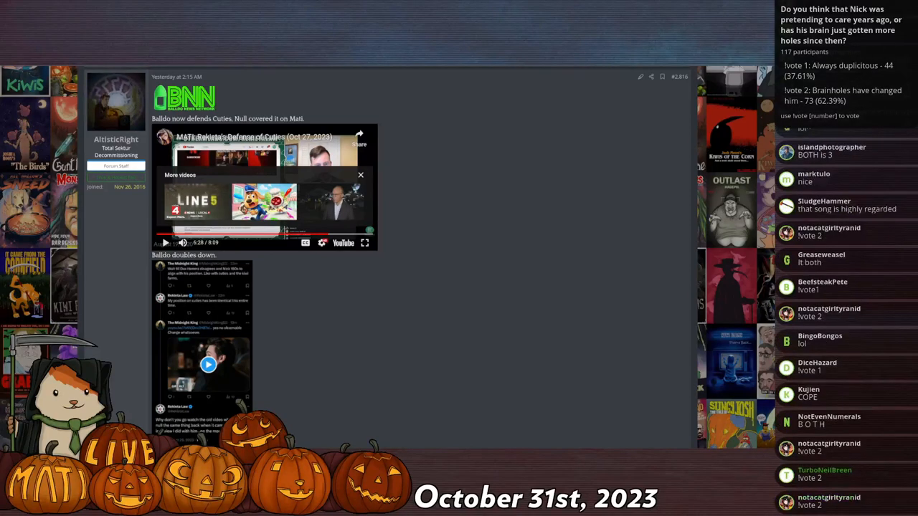
scroll("down", 3)
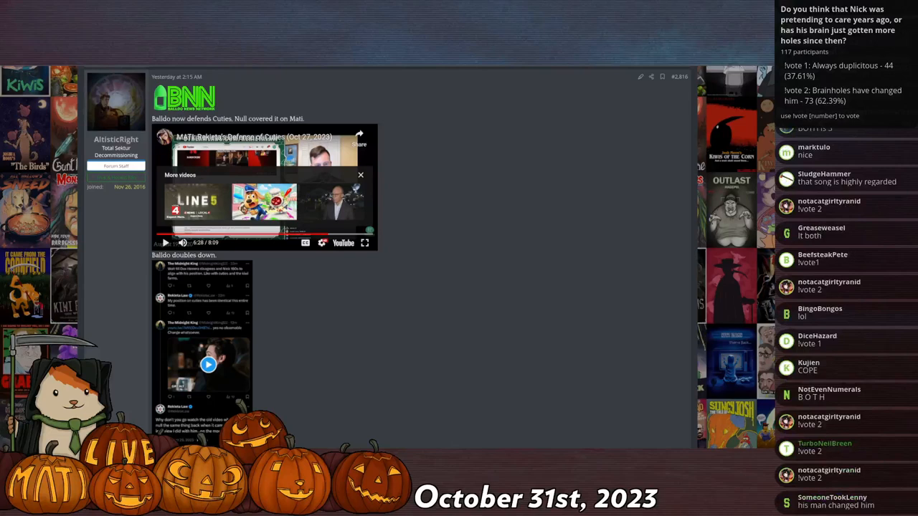
scroll("down", 3)
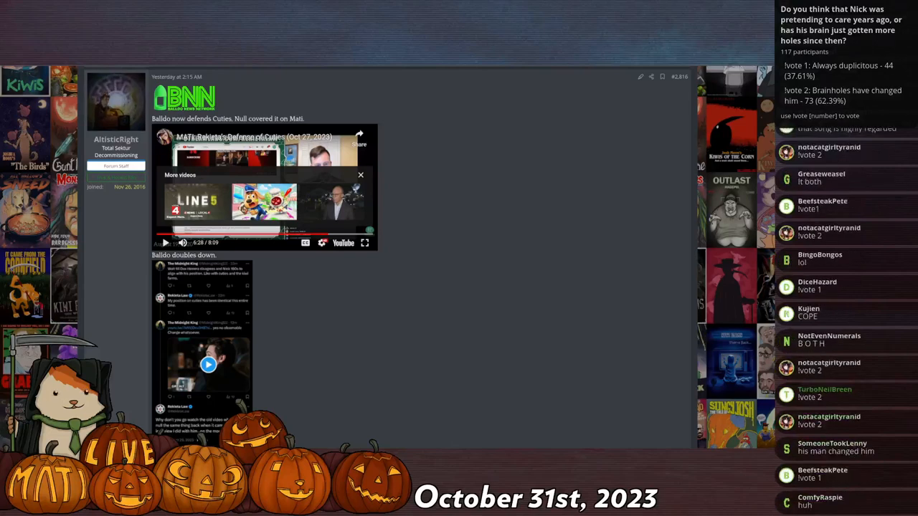
scroll("down", 3)
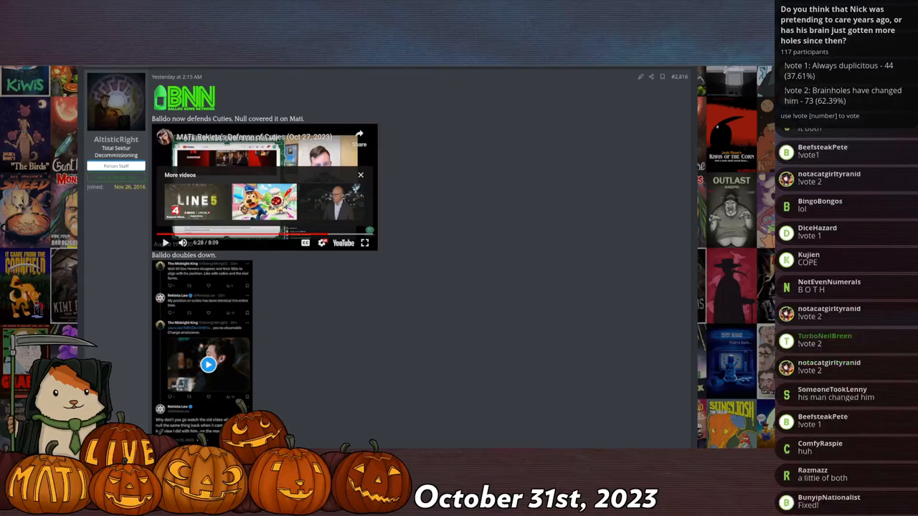
scroll("down", 3)
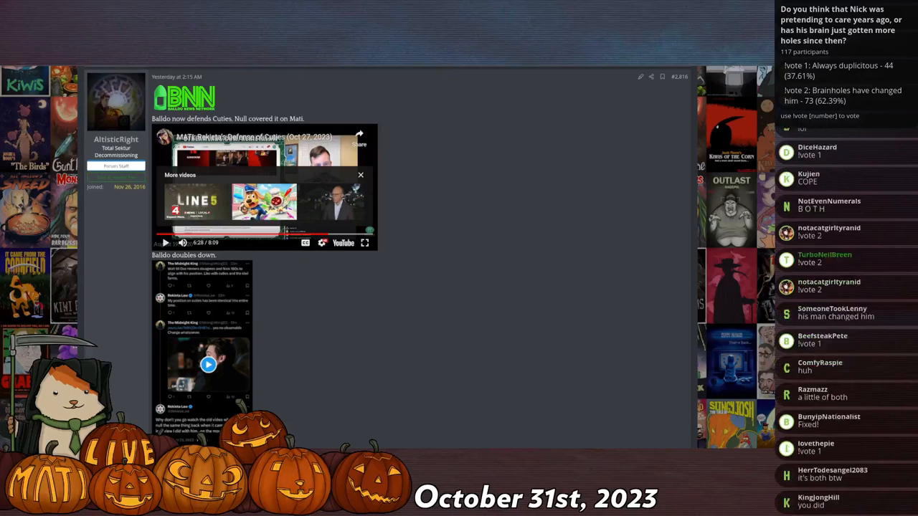
scroll("down", 3)
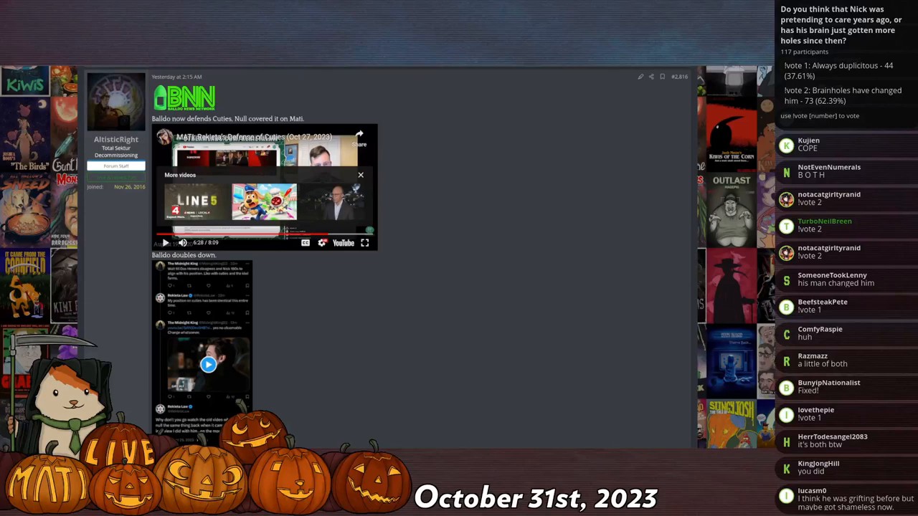
scroll("down", 3)
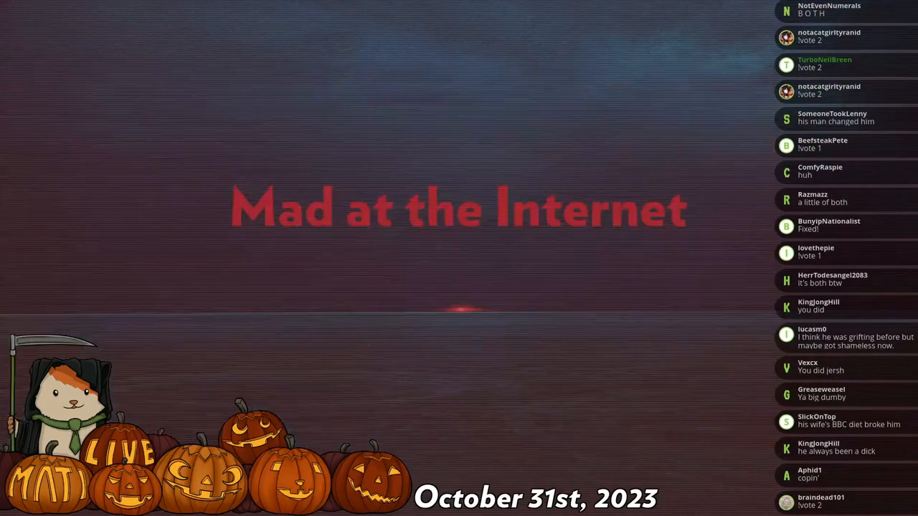
scroll("down", 3)
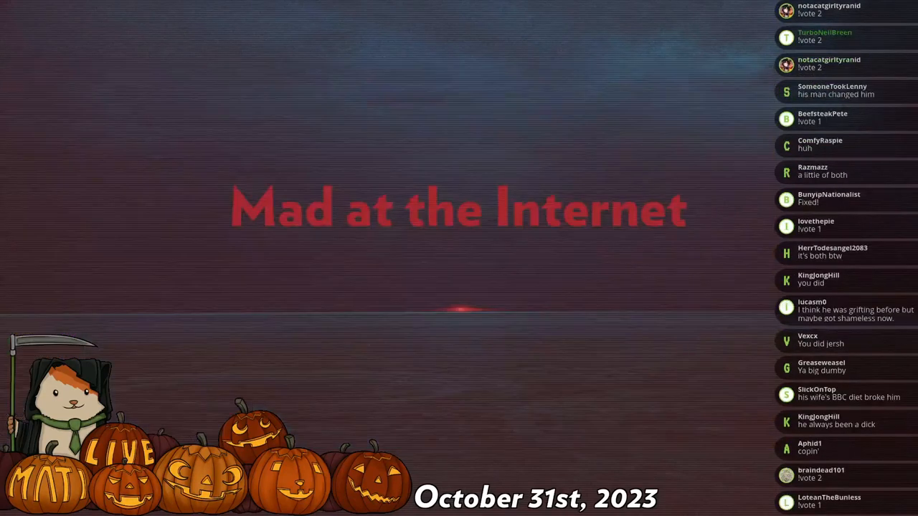
scroll("down", 3)
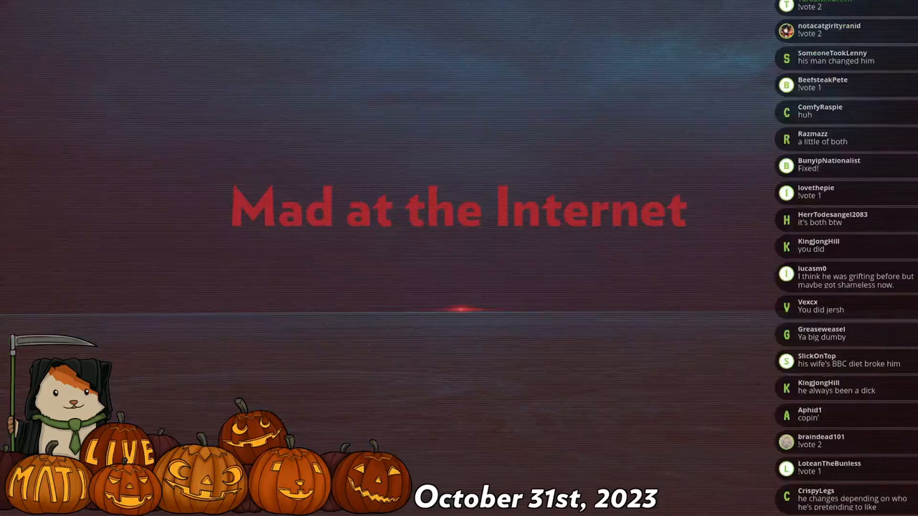
scroll("down", 3)
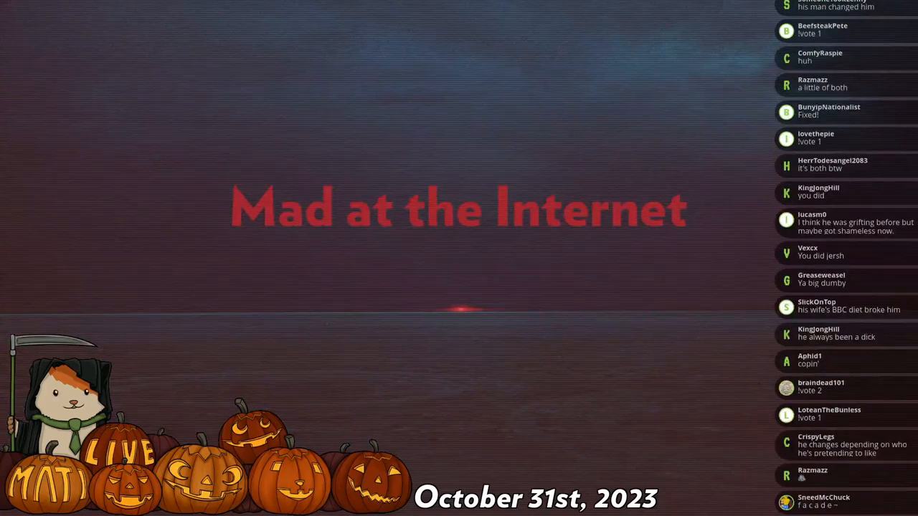